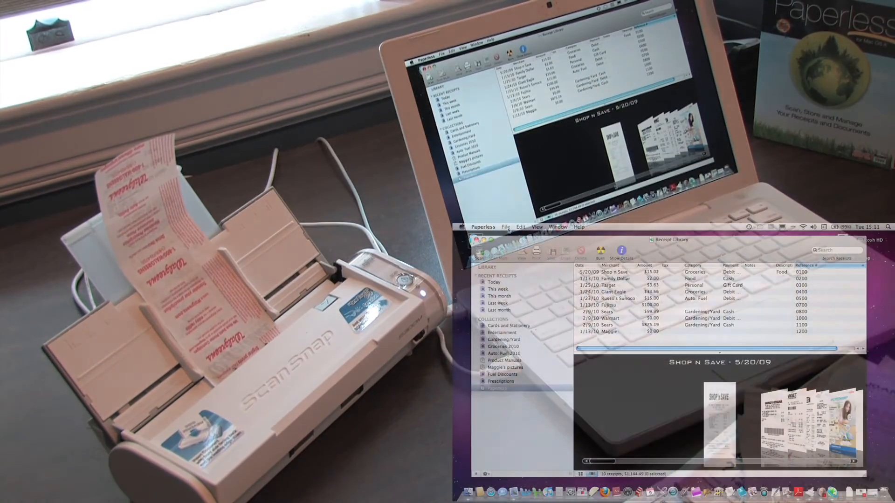
# Start a ScanSnap scan of the new receipt via Scan Receipt… in the File menu.
pyautogui.click(505, 226)
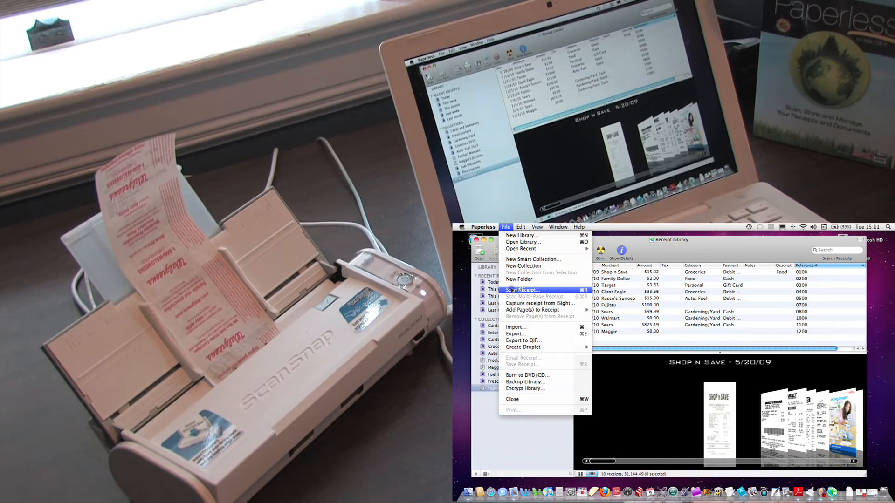
pyautogui.click(521, 290)
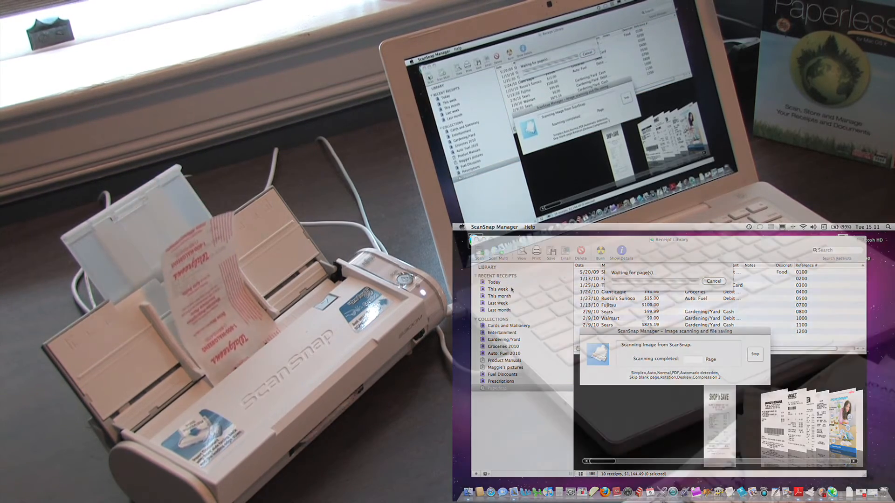
# Set merchant to Walgreen's and description to 'Newspaper', then save the receipt.
pyautogui.click(562, 84)
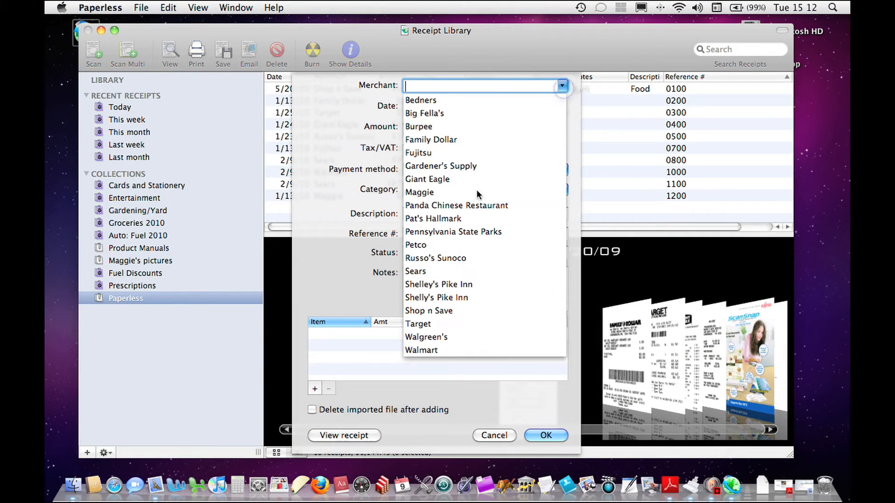
pyautogui.click(425, 336)
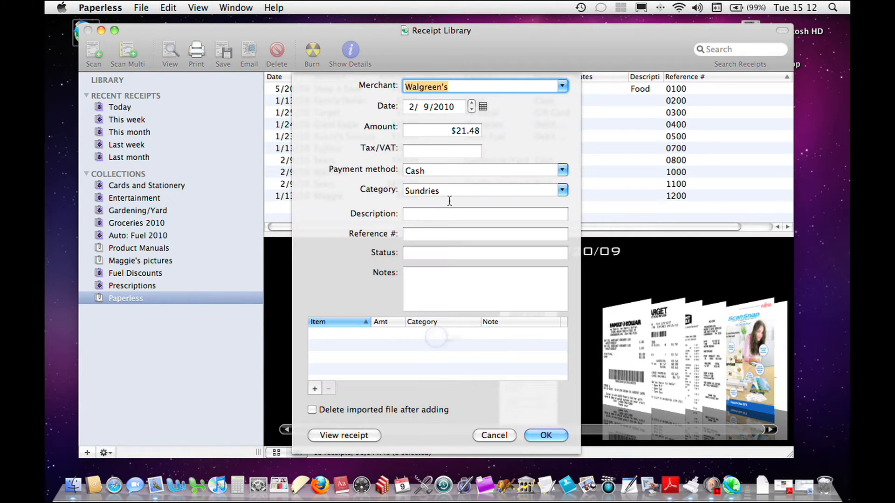
pyautogui.moveTo(446, 201)
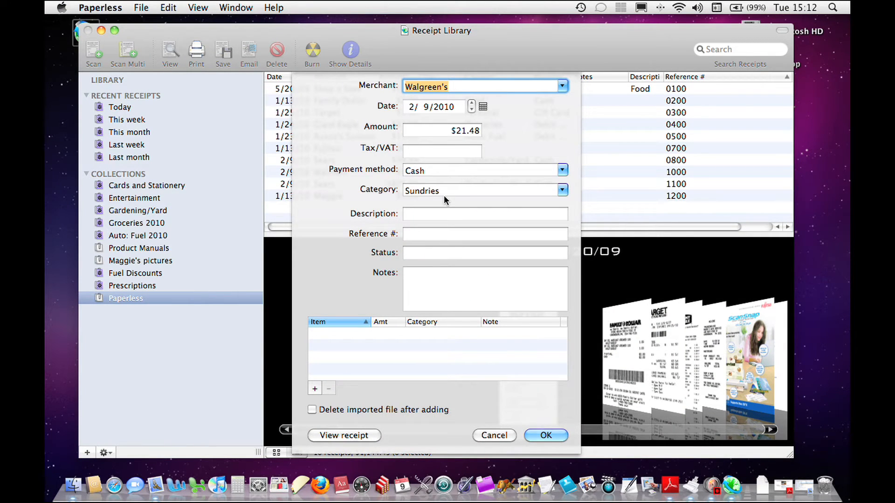
pyautogui.write('N')
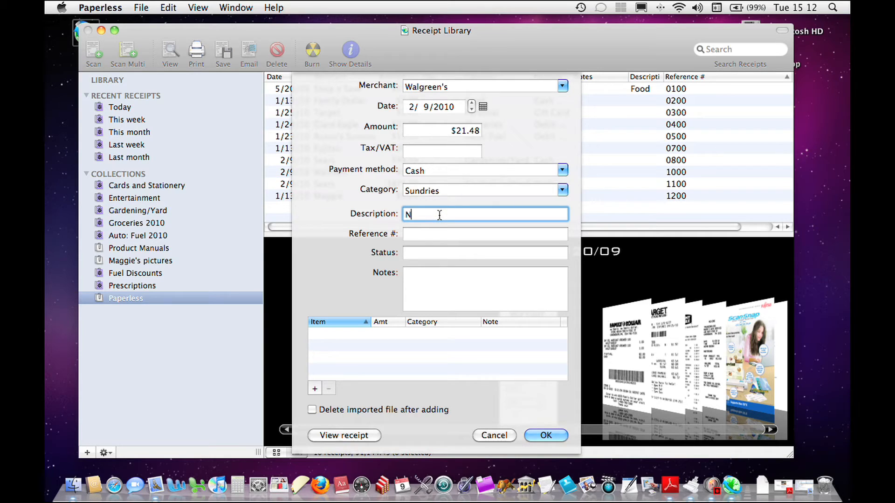
pyautogui.write('Newspaper')
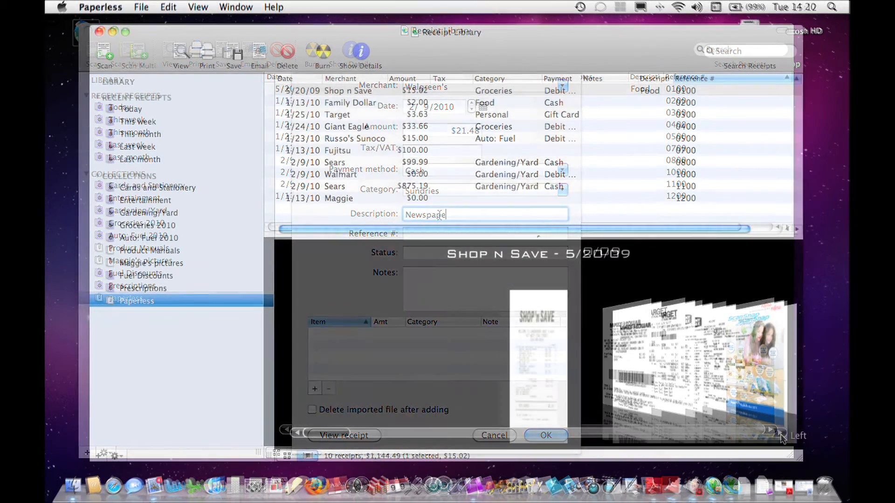
pyautogui.click(544, 434)
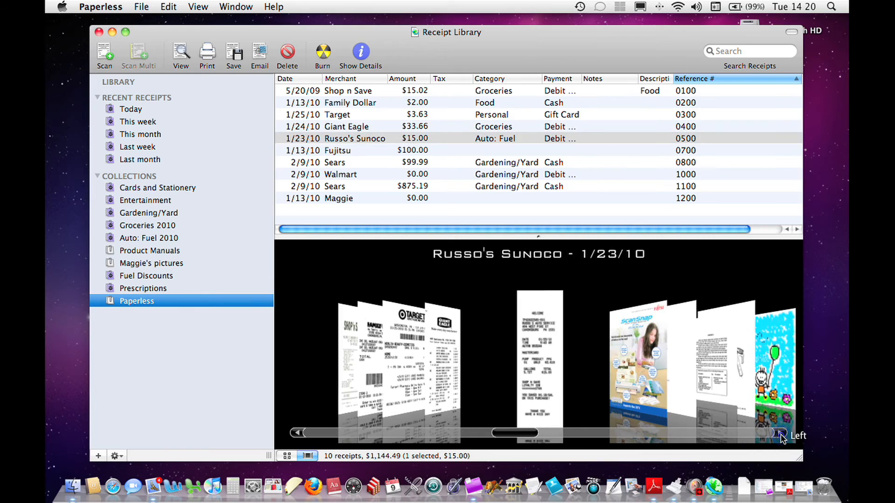